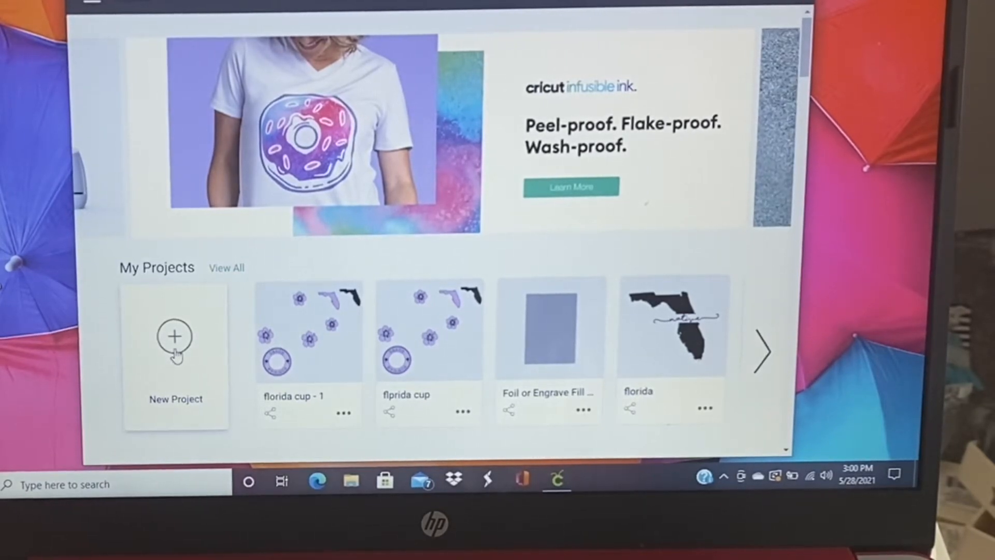
Start a new blank project and bring up the Upload screen with recent uploads
left_click(175, 337)
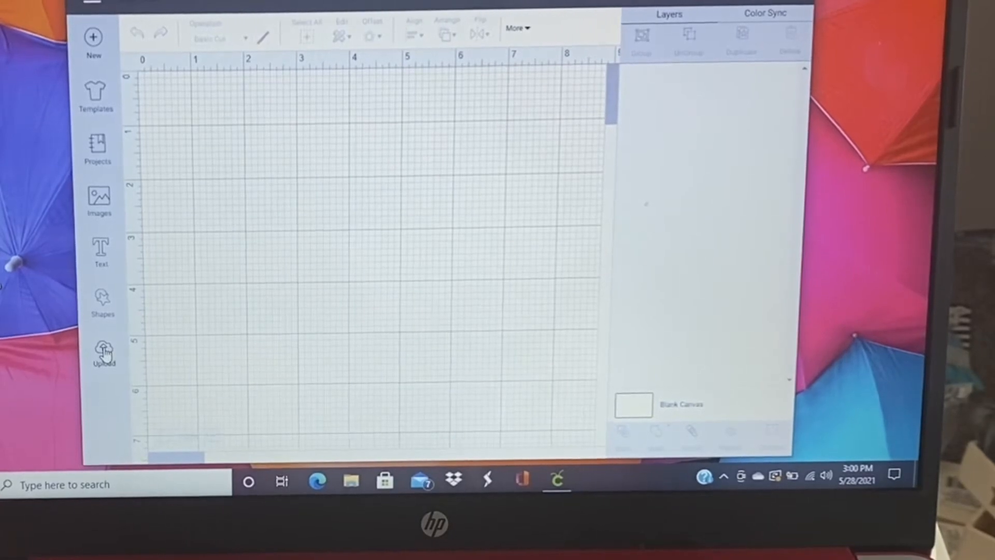
left_click(104, 352)
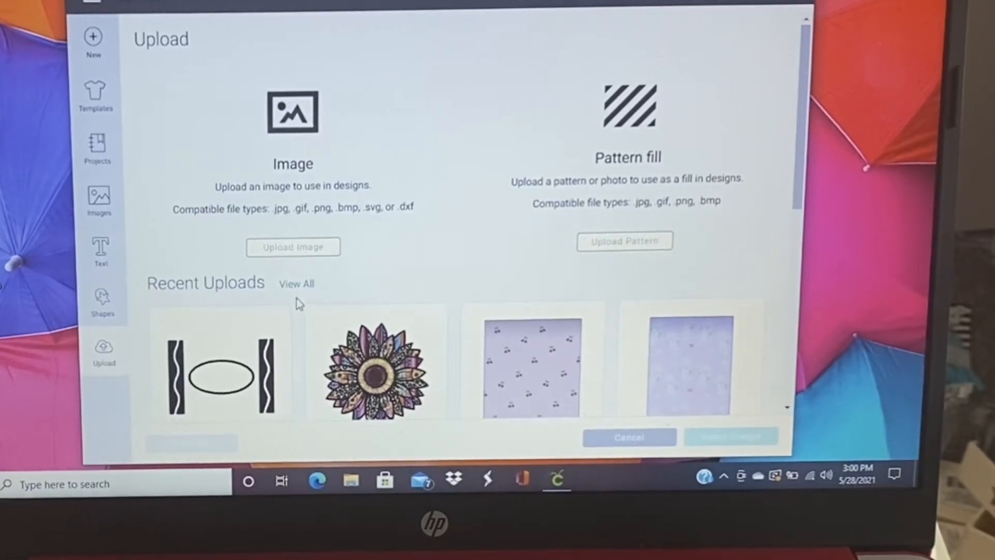
Insert the beach photo and the black Florida shape from the uploaded images onto the canvas
left_click(297, 284)
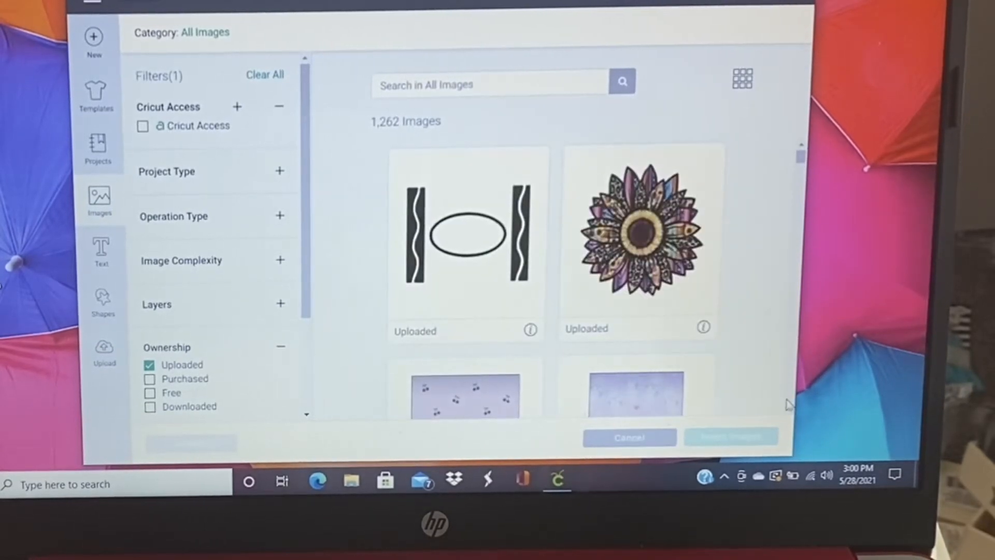
scroll("down", 3)
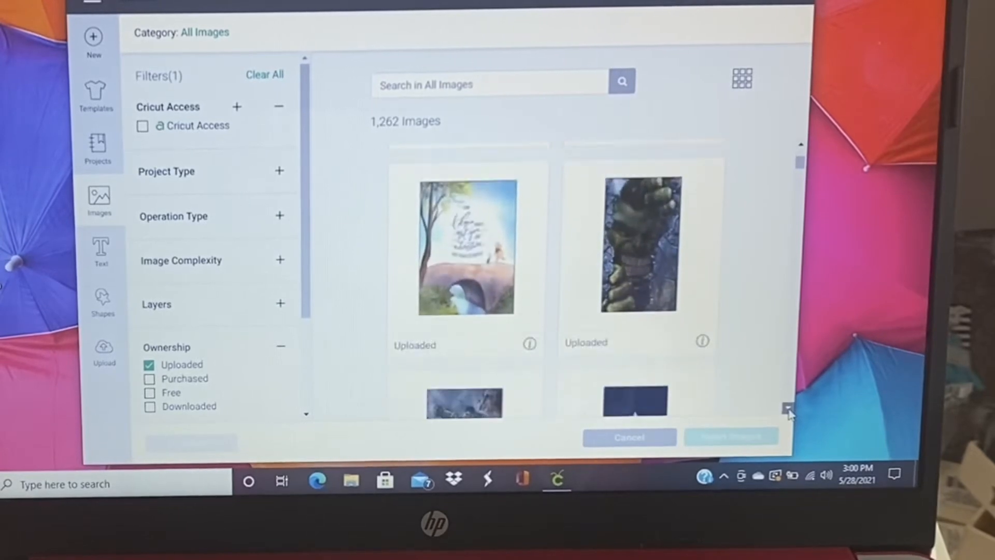
scroll("down", 3)
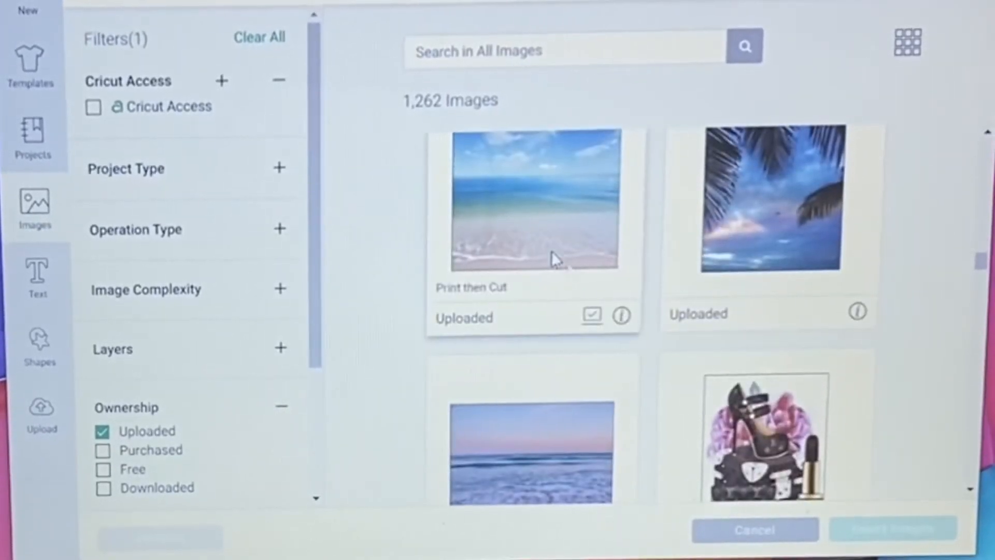
left_click(542, 204)
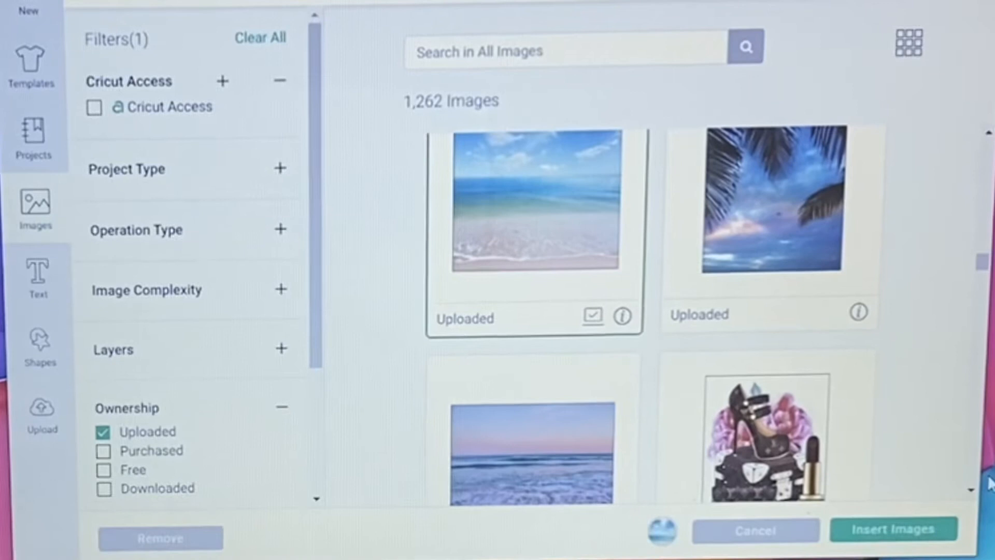
scroll("down", 3)
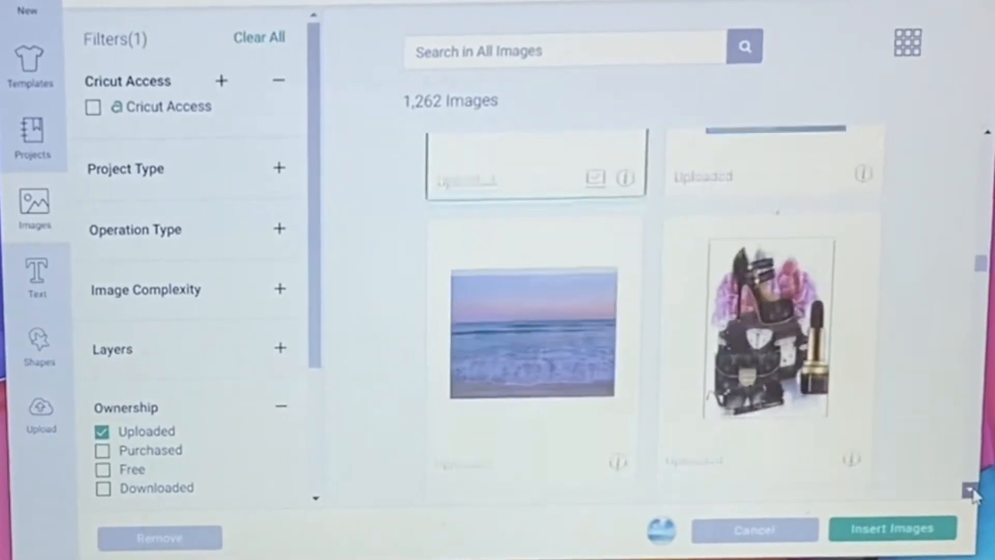
scroll("down", 3)
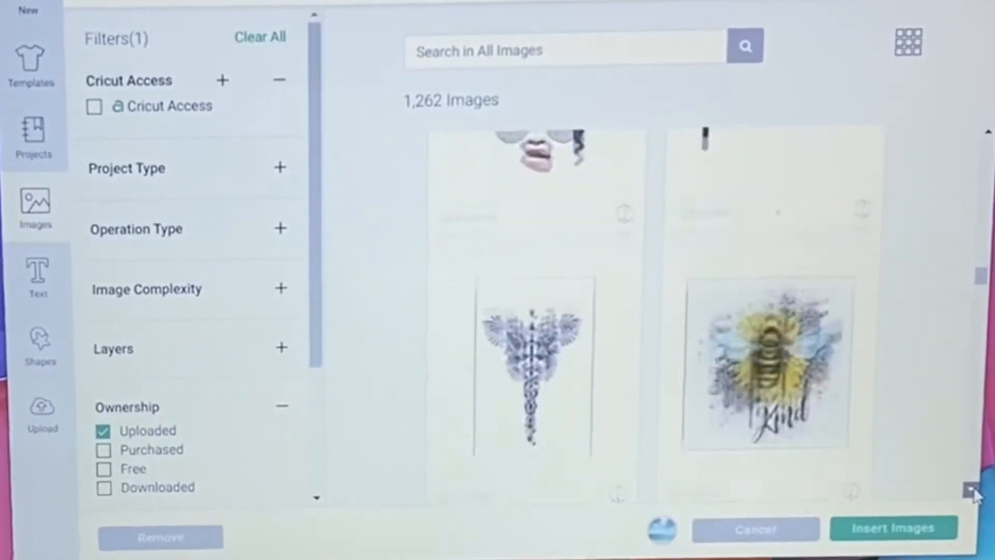
scroll("down", 3)
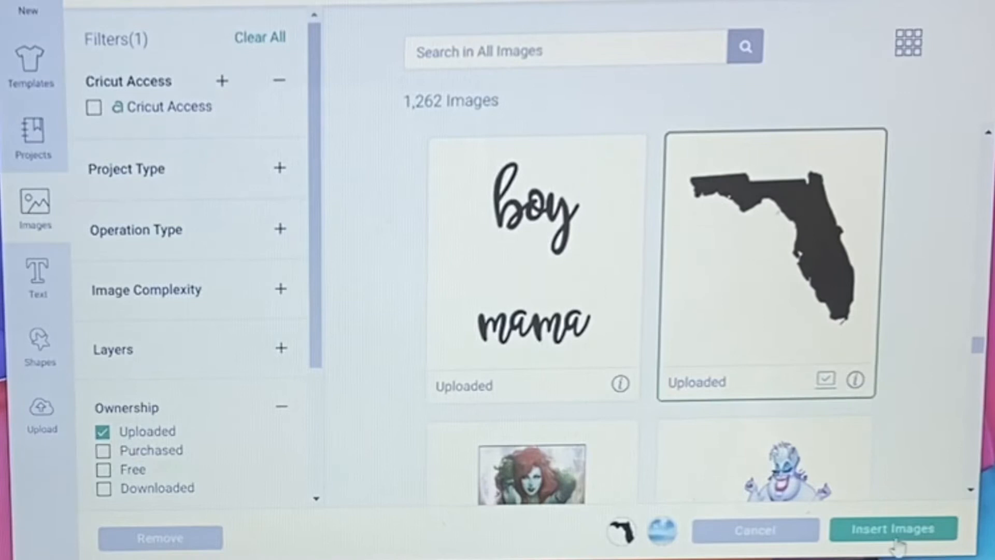
left_click(889, 528)
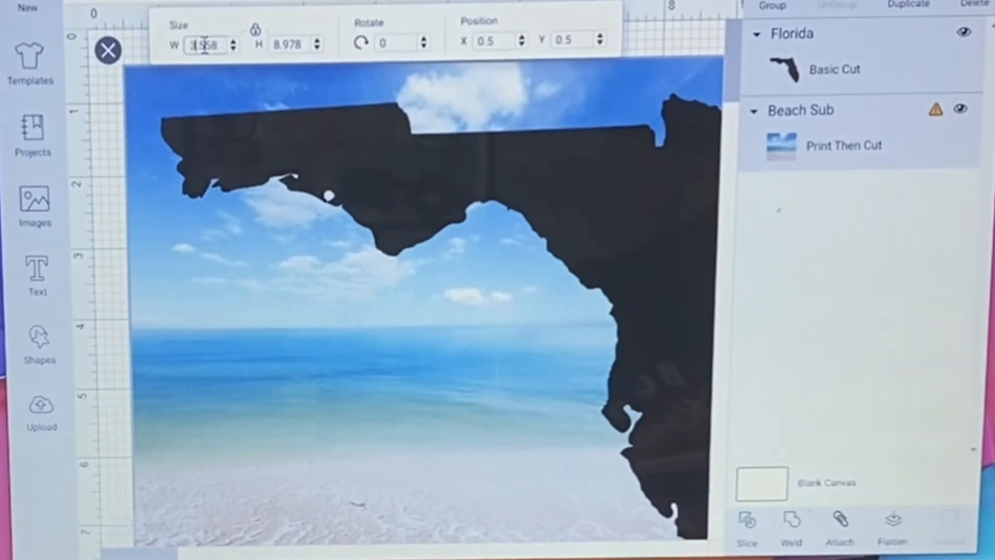
Shrink both images, then reduce the Florida shape to about three inches wide beside the photo
left_click_drag(698, 527, 394, 298)
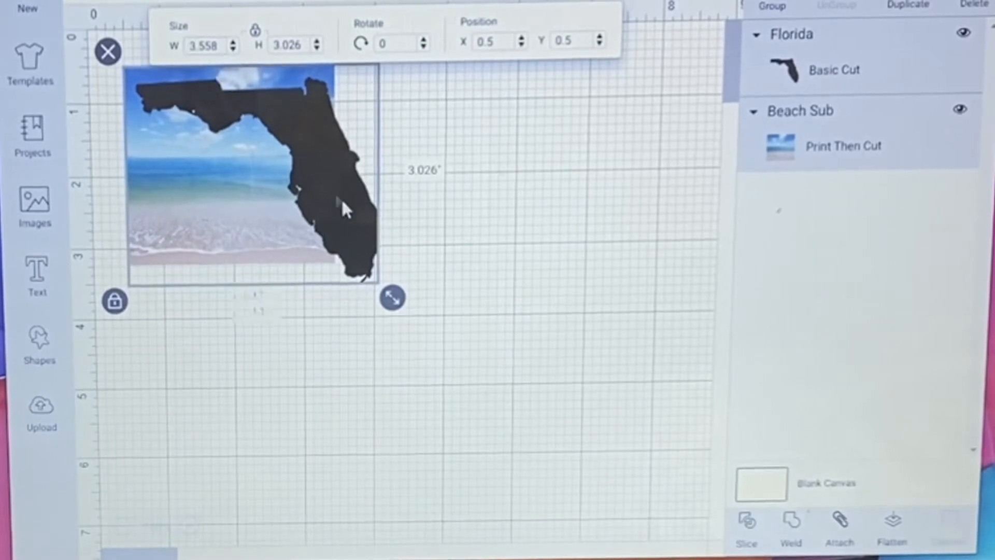
right_click(346, 206)
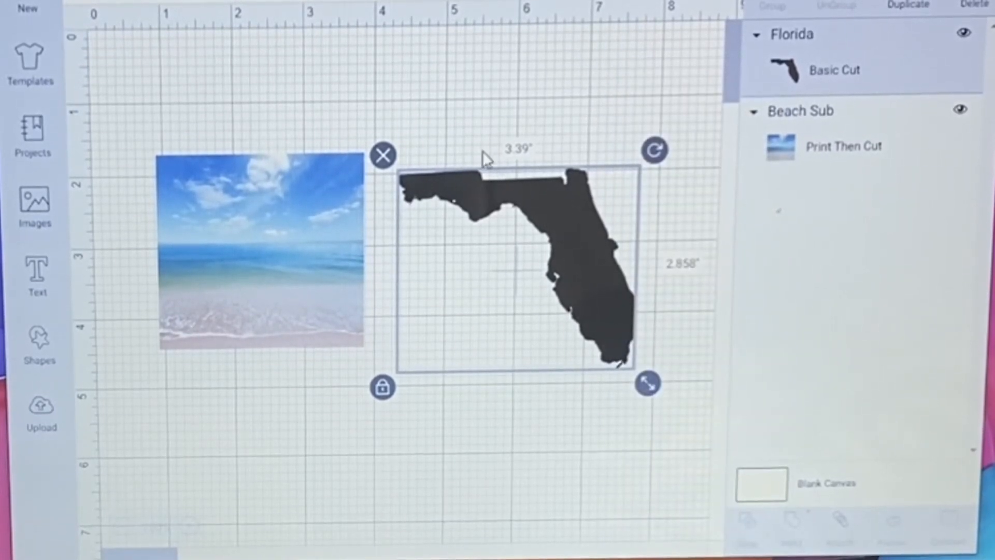
mouse_move(638, 396)
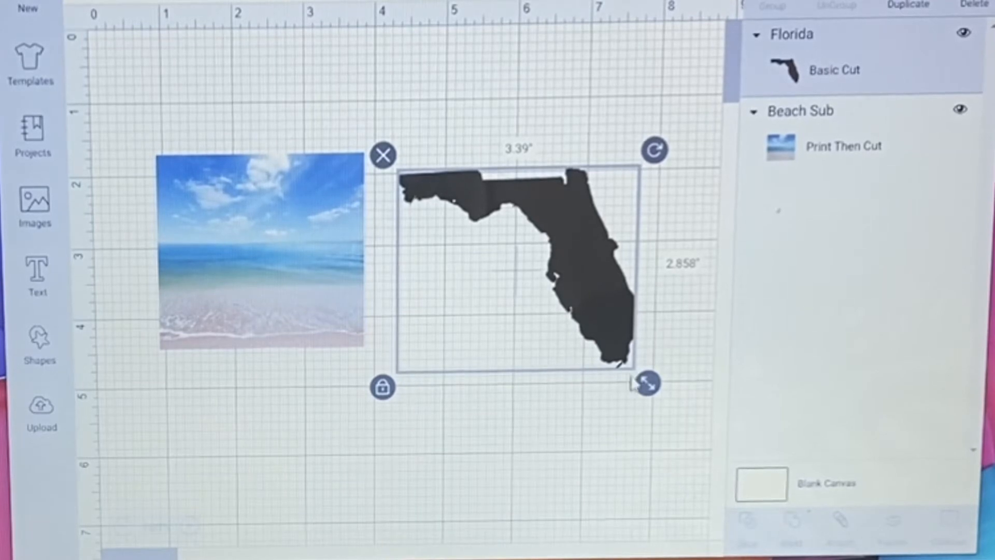
left_click_drag(647, 382, 642, 381)
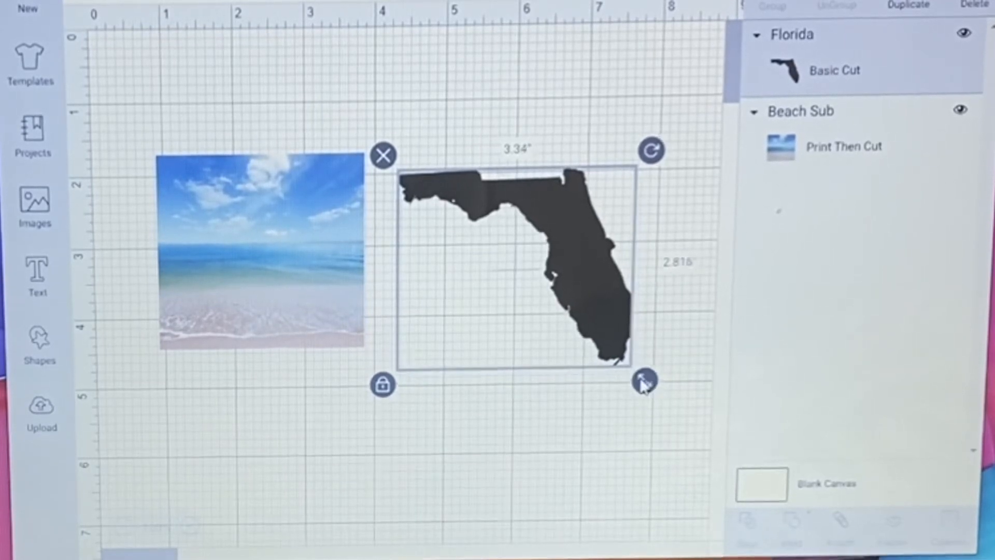
left_click_drag(644, 380, 625, 366)
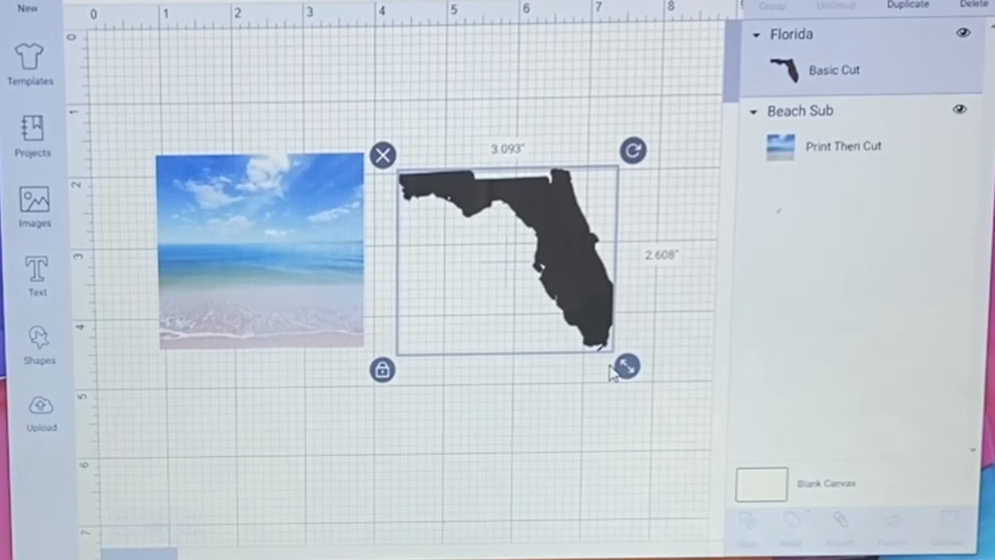
left_click_drag(626, 366, 615, 358)
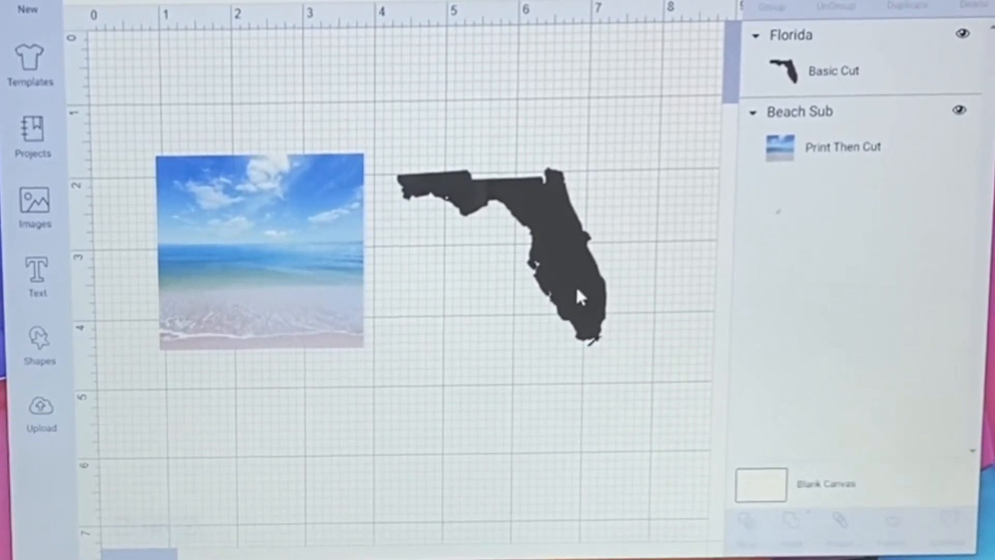
Duplicate the Florida shape so a second identical copy sits below the original
left_click(583, 297)
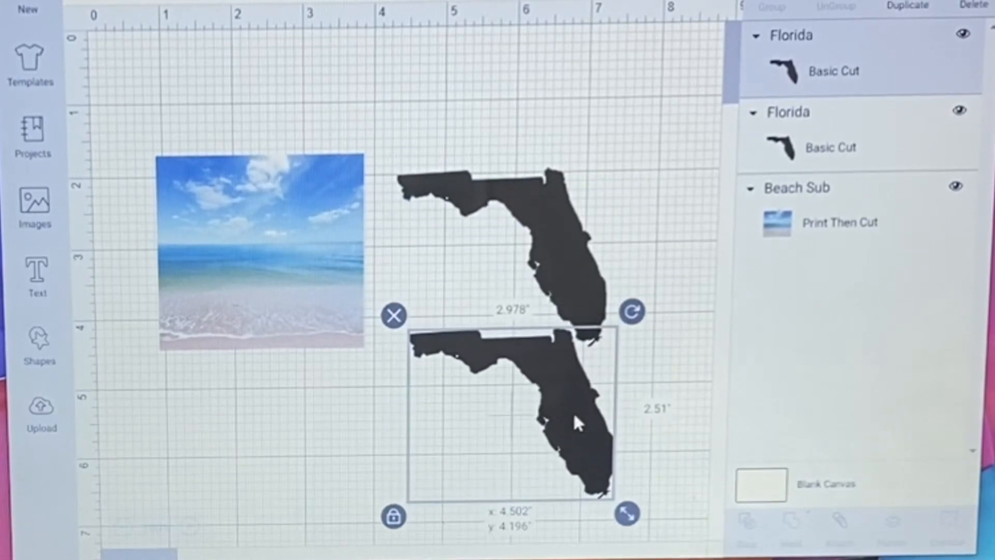
right_click(579, 425)
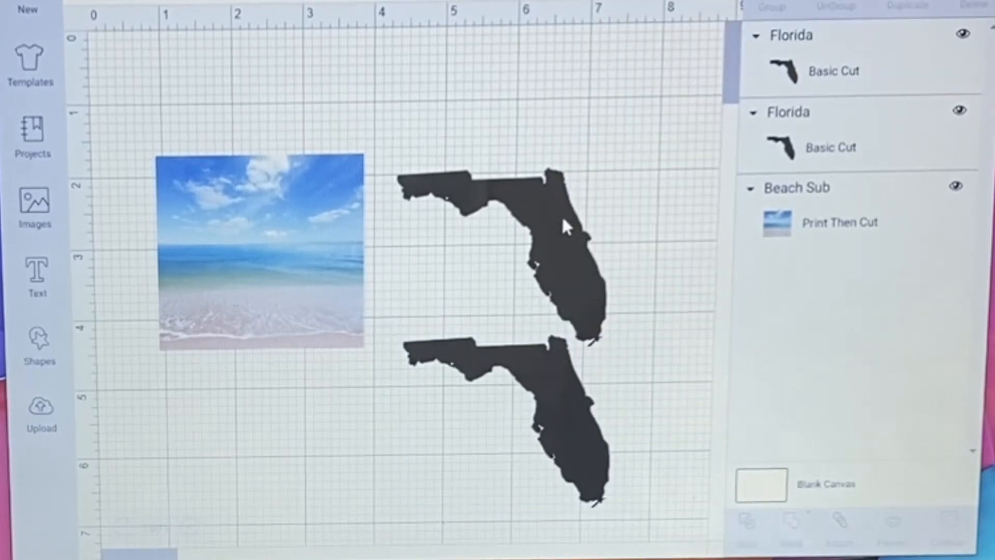
left_click(568, 227)
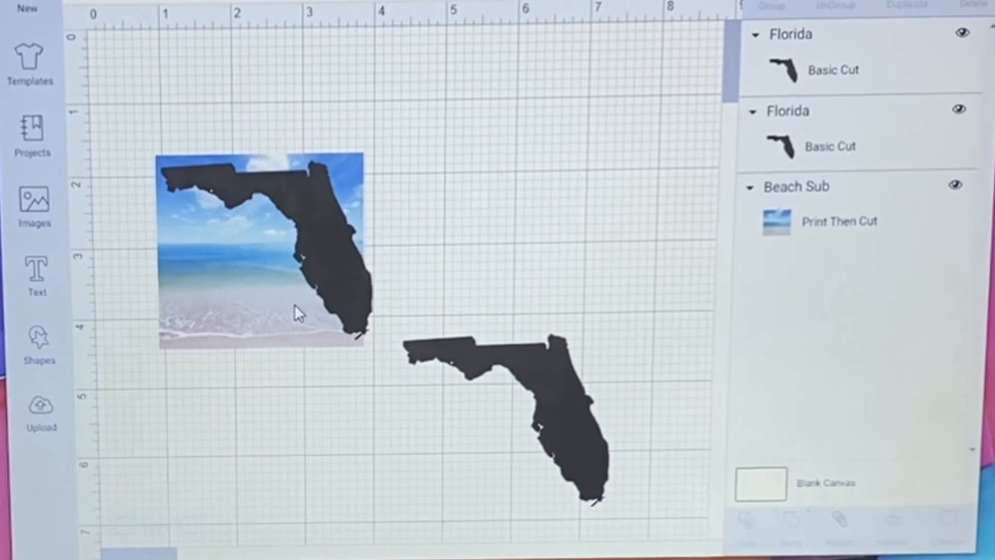
Fit the Florida shape over the enlarged, tilted beach photo and send the photo to back
left_click(266, 260)
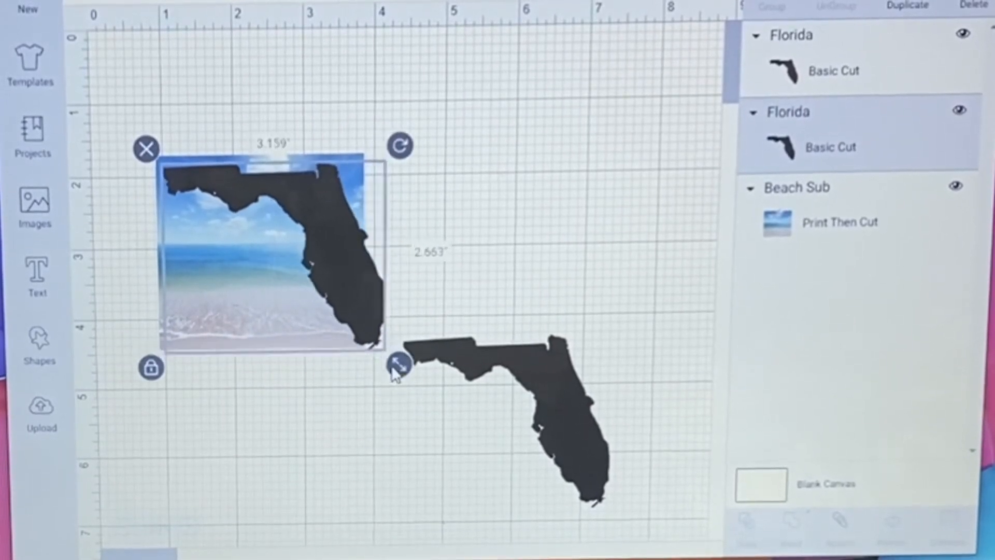
left_click_drag(398, 365, 377, 349)
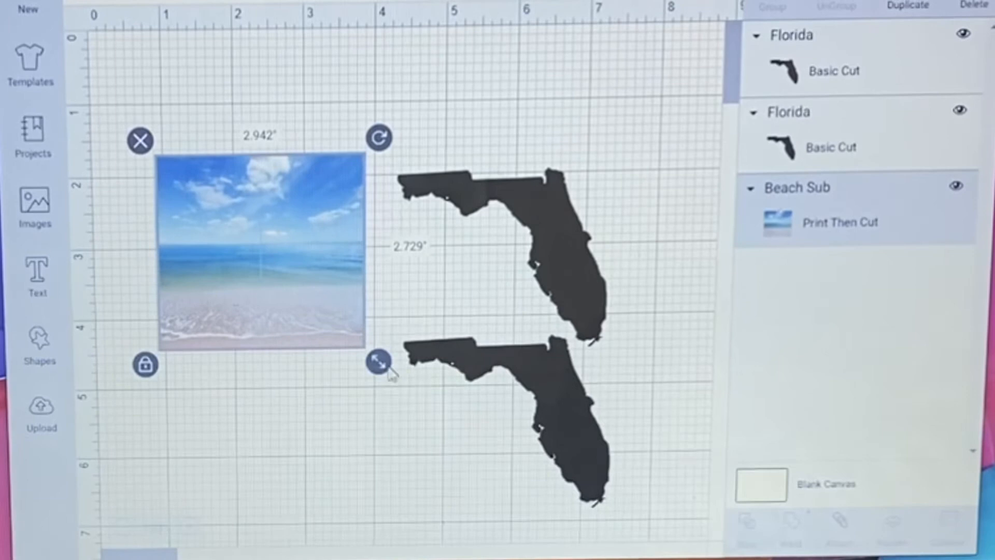
right_click(392, 398)
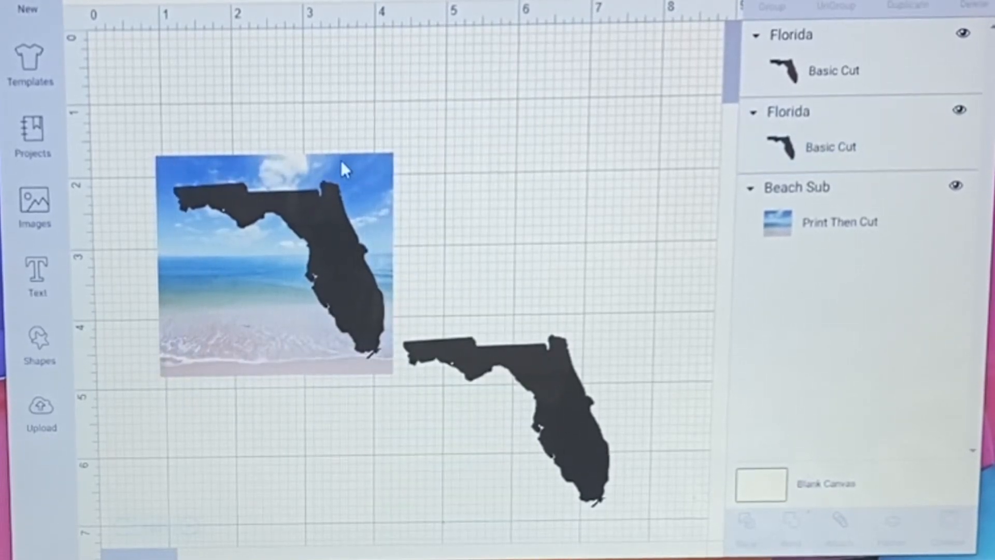
left_click(268, 271)
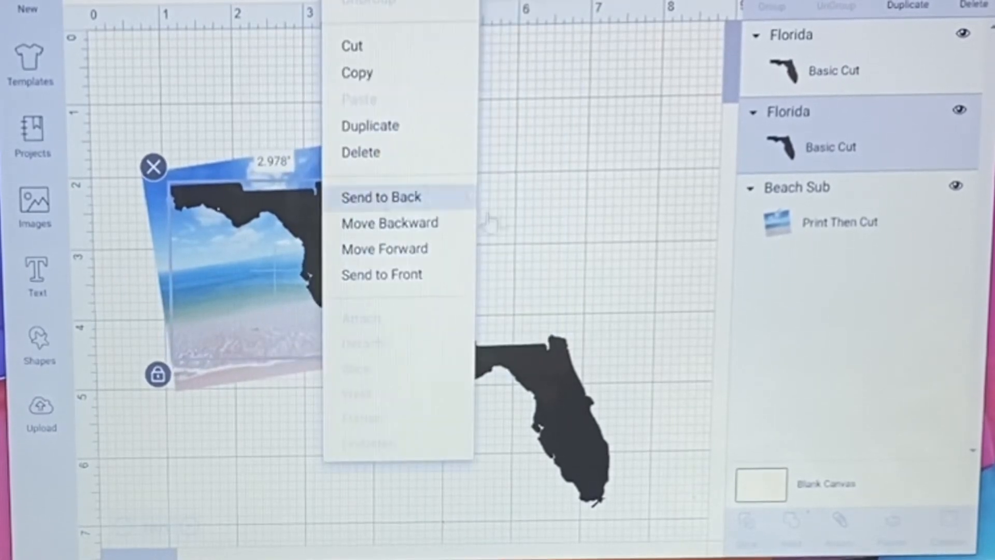
left_click(381, 197)
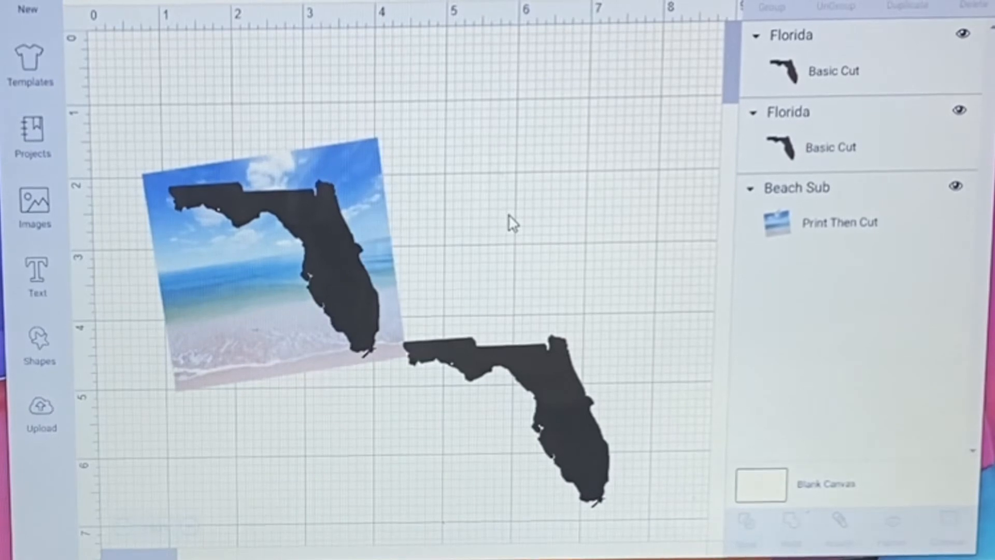
mouse_move(337, 103)
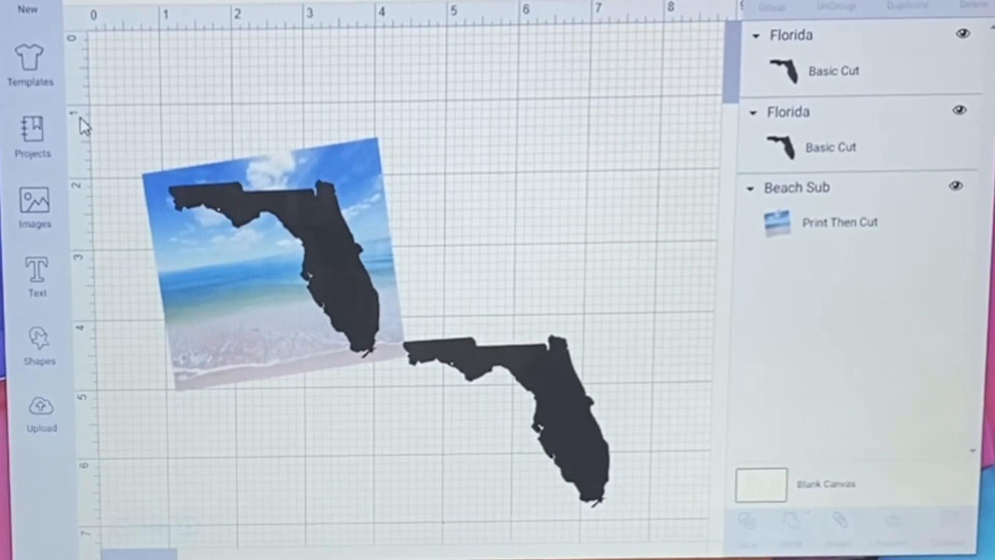
mouse_move(327, 61)
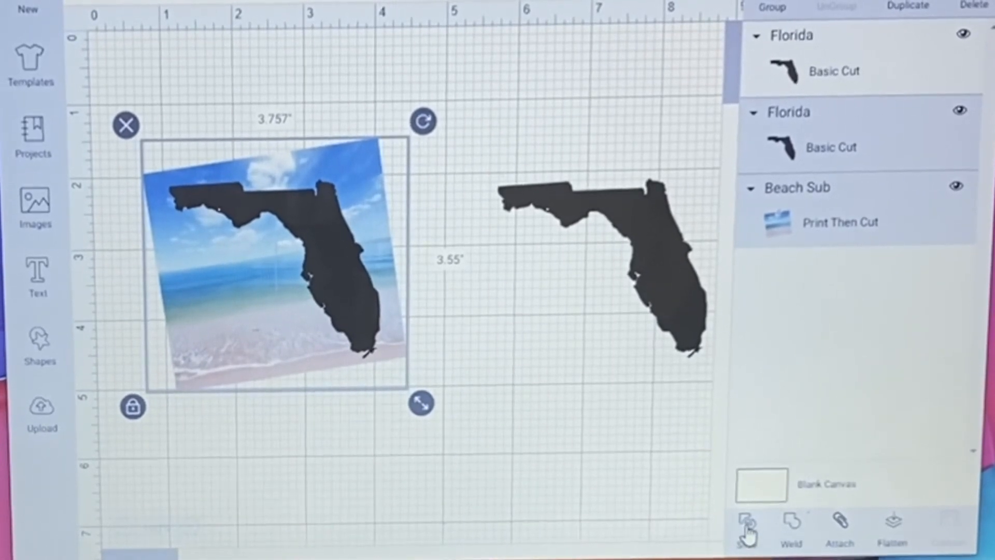
Slice the beach photo along the overlapping Florida outline into a beach-filled Florida piece
left_click(748, 523)
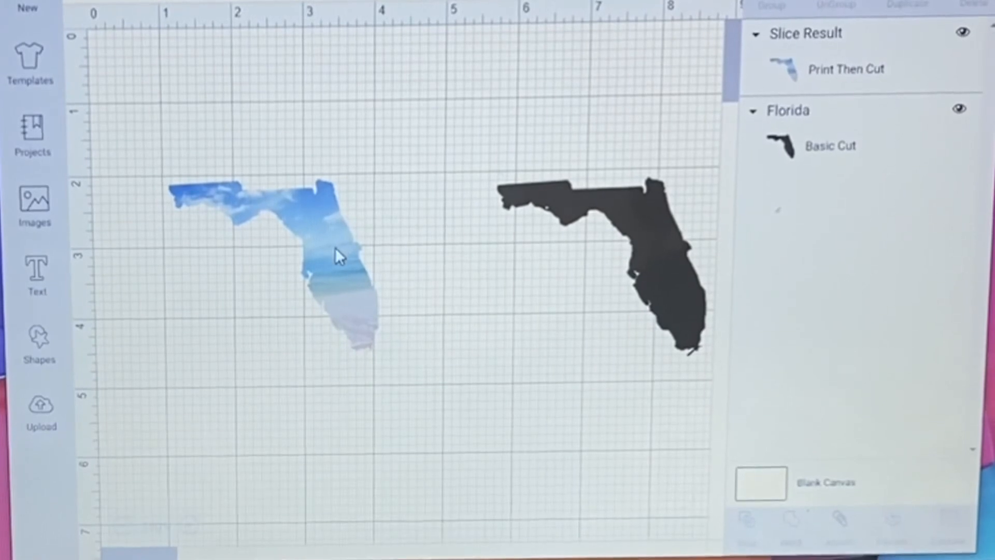
Check the slice result, then move the black Florida closer beside the beach-filled Florida
left_click(335, 253)
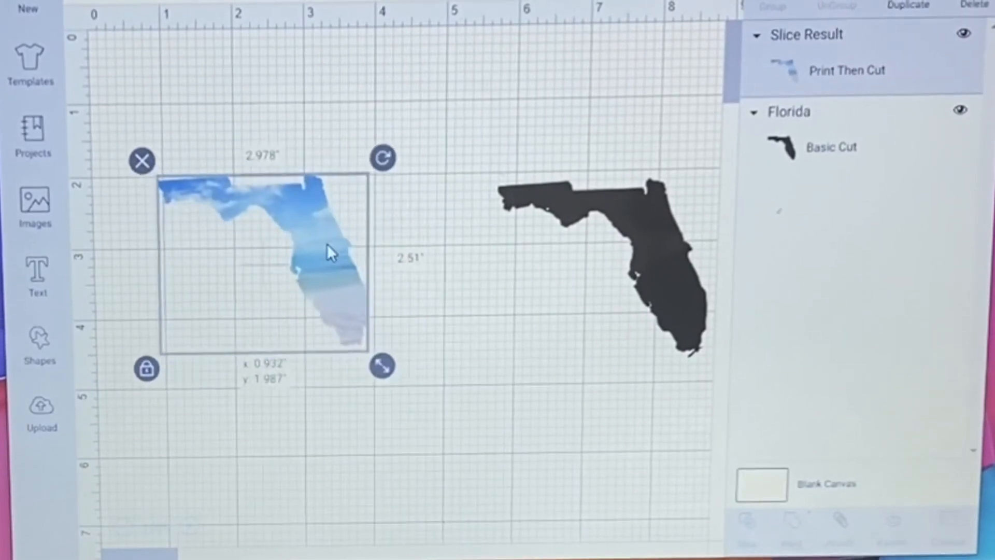
left_click(460, 332)
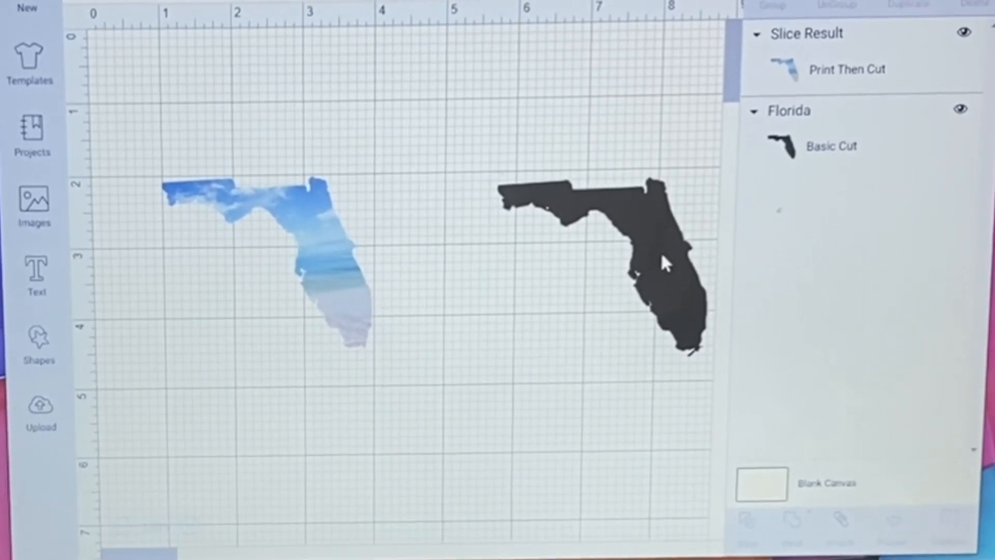
left_click(662, 265)
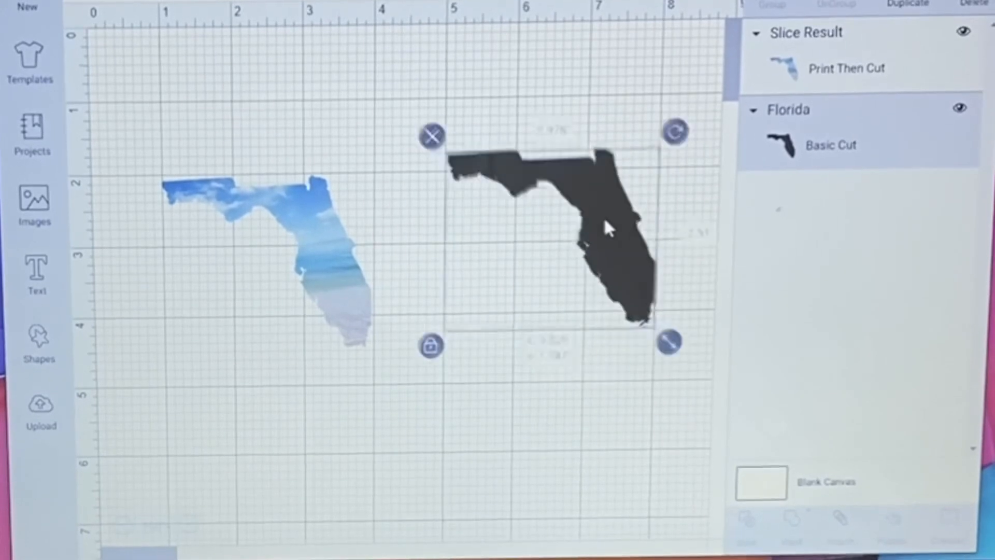